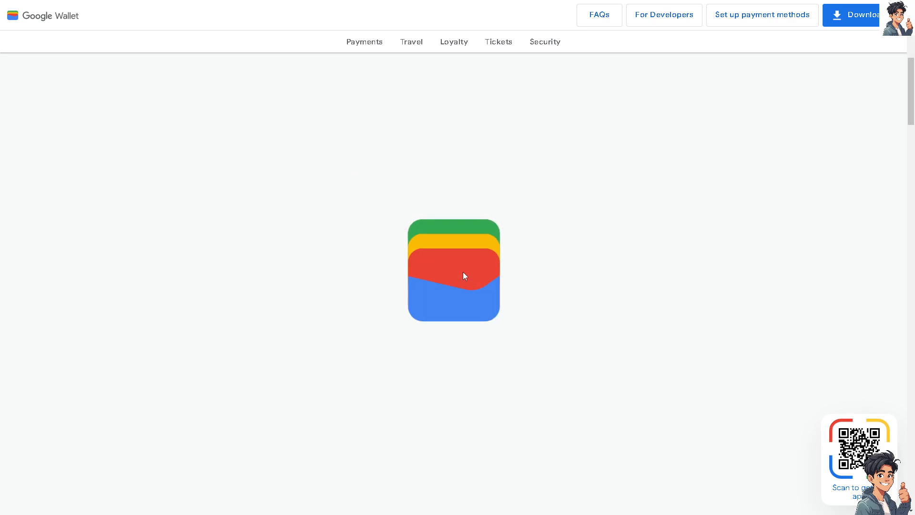
Jump through the loyalty cards, event tickets and security sections from the top menu.
click(411, 42)
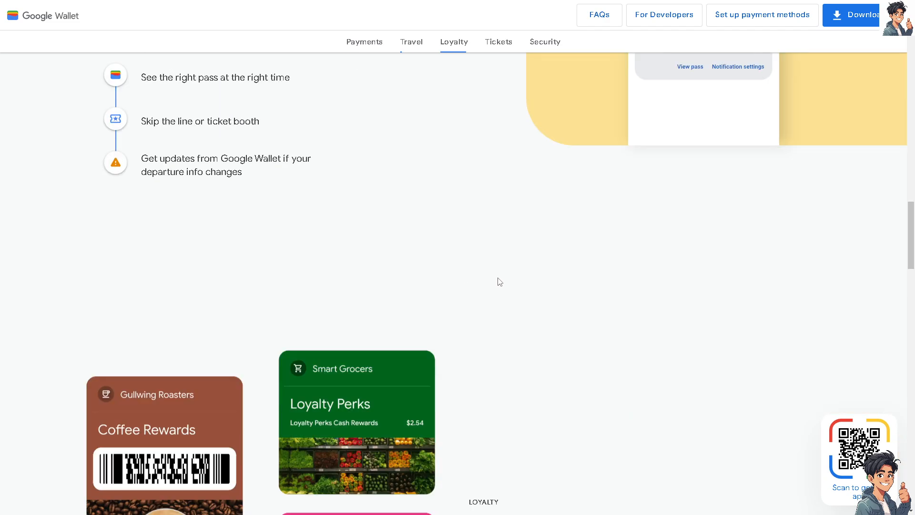
click(498, 41)
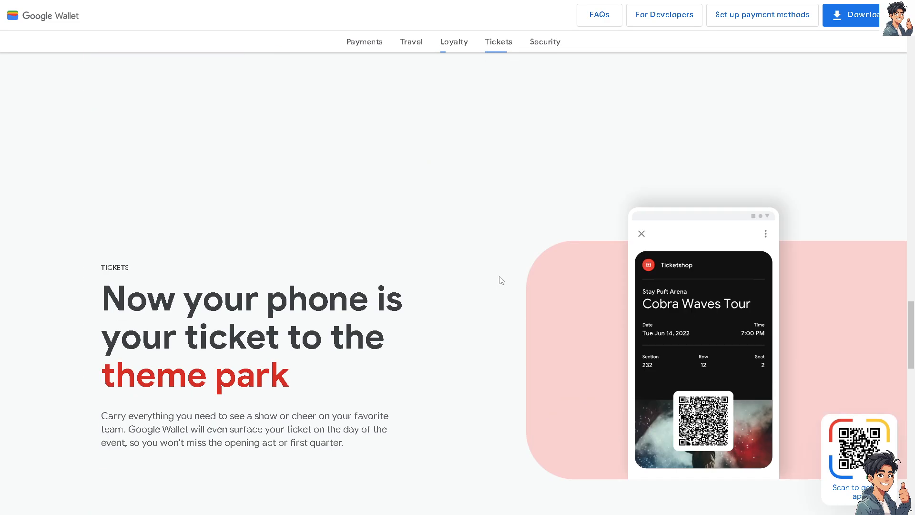
click(545, 42)
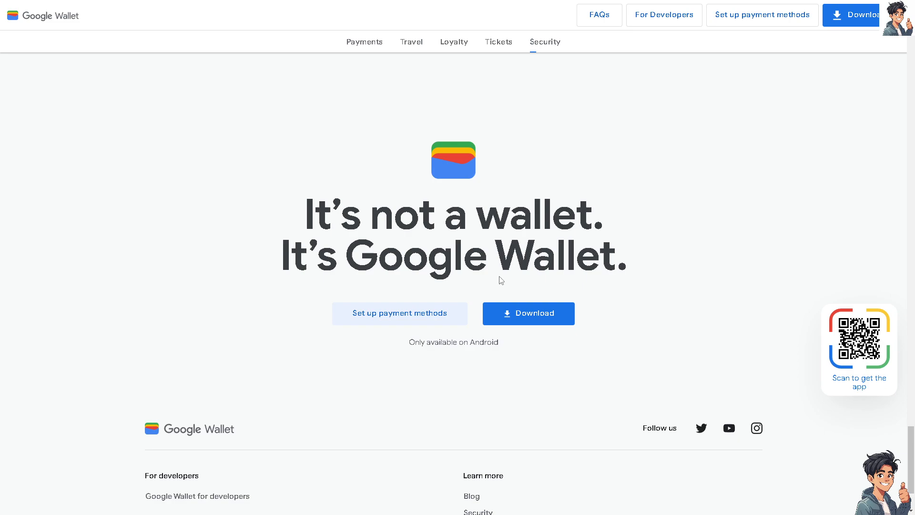
Scroll down past Payments until the Travel & Transit section appears.
scroll(down, 3)
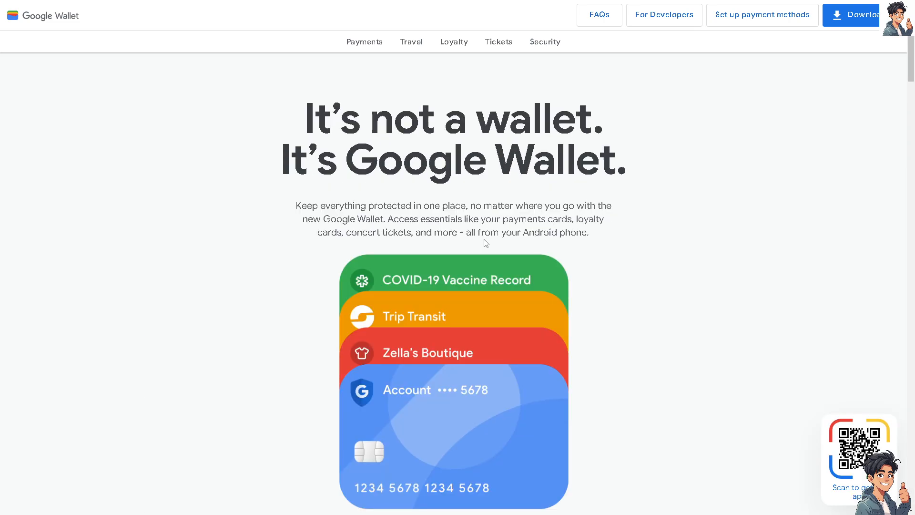
scroll(down, 3)
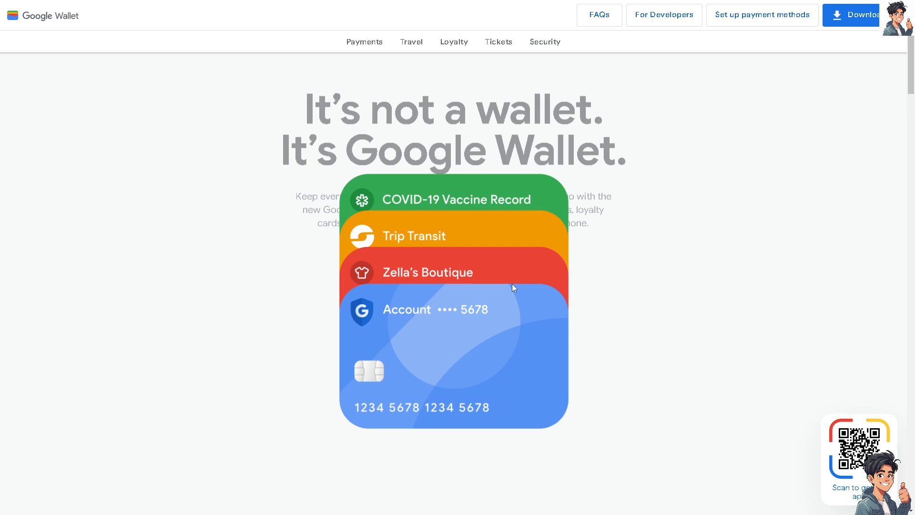
scroll(down, 3)
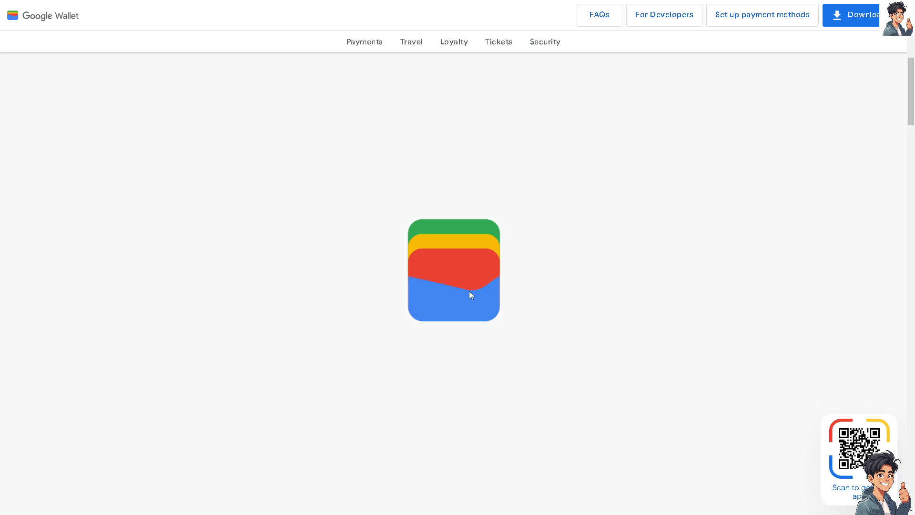
scroll(down, 3)
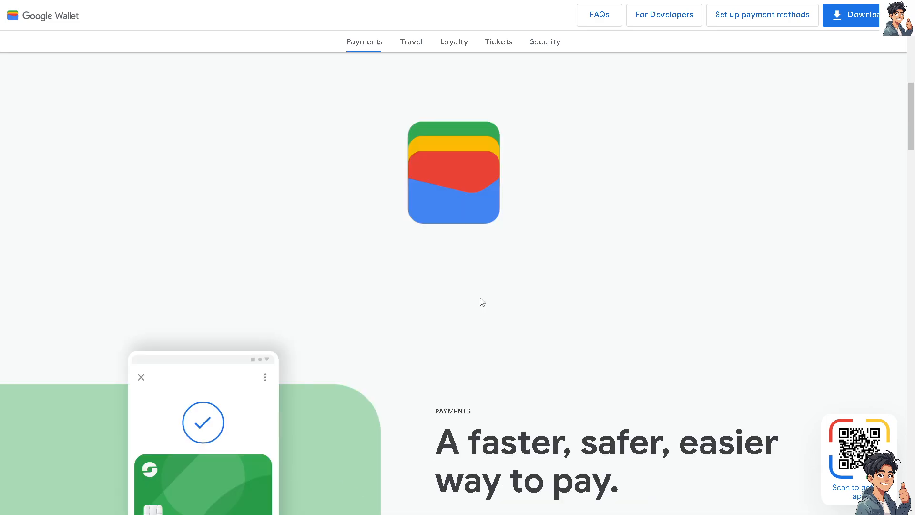
scroll(down, 3)
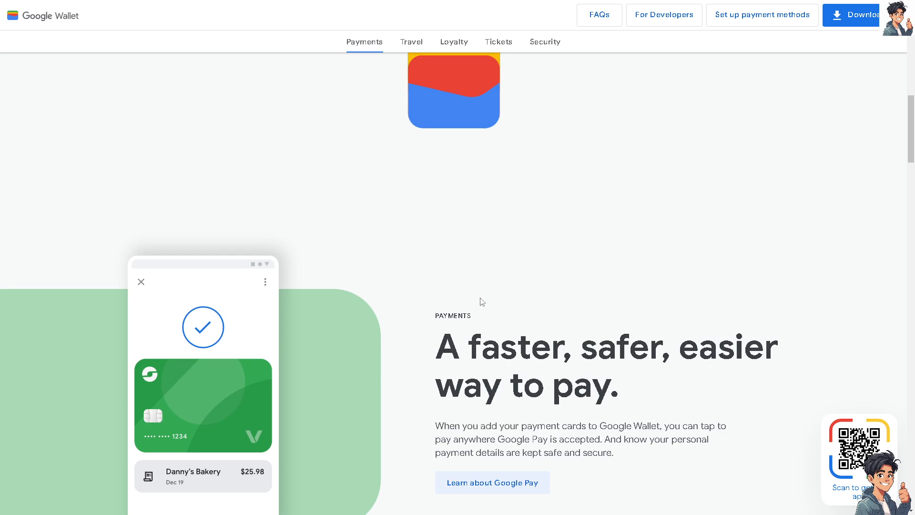
mouse_move(494, 308)
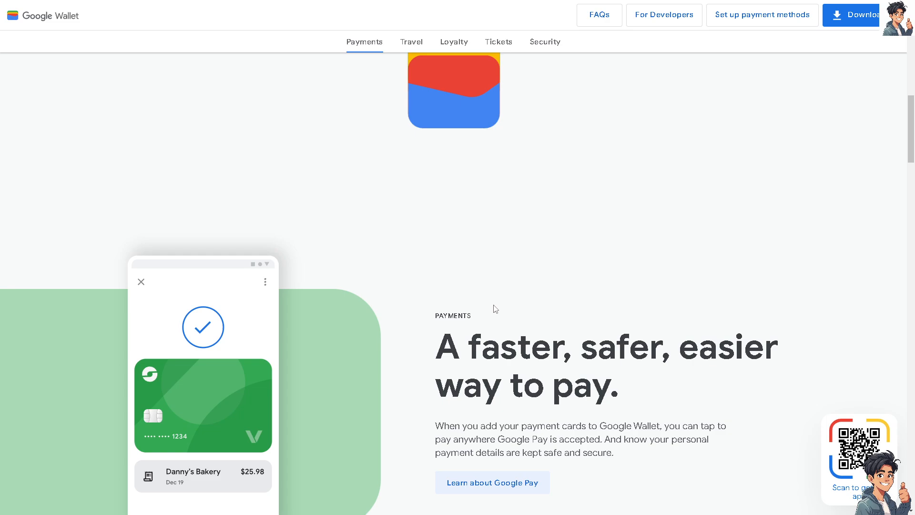
scroll(down, 3)
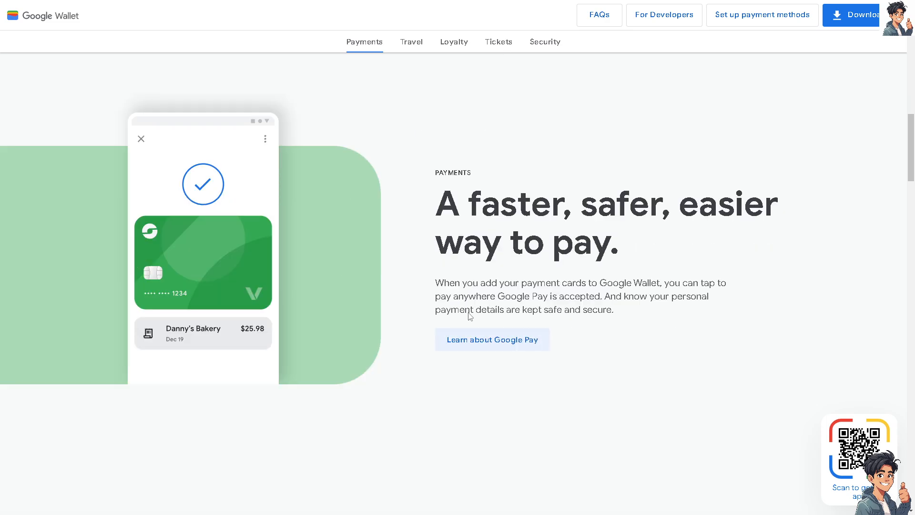
scroll(down, 3)
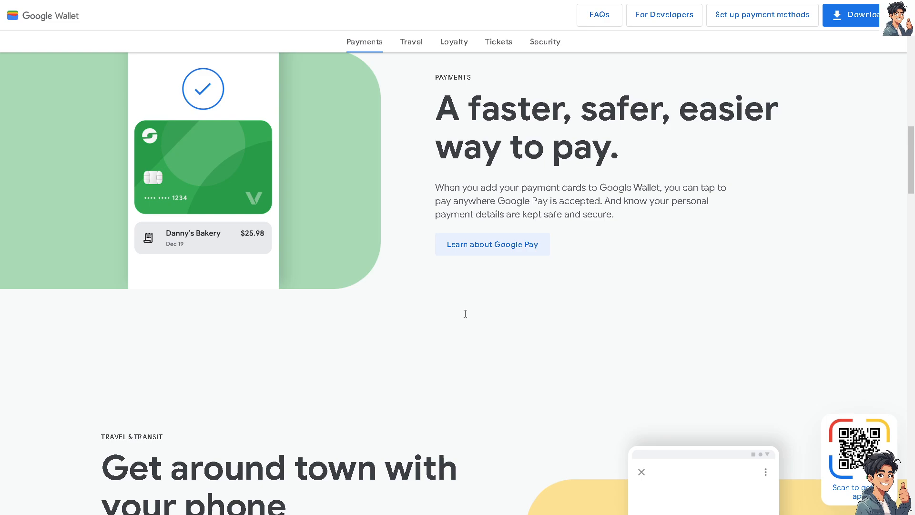
mouse_move(492, 244)
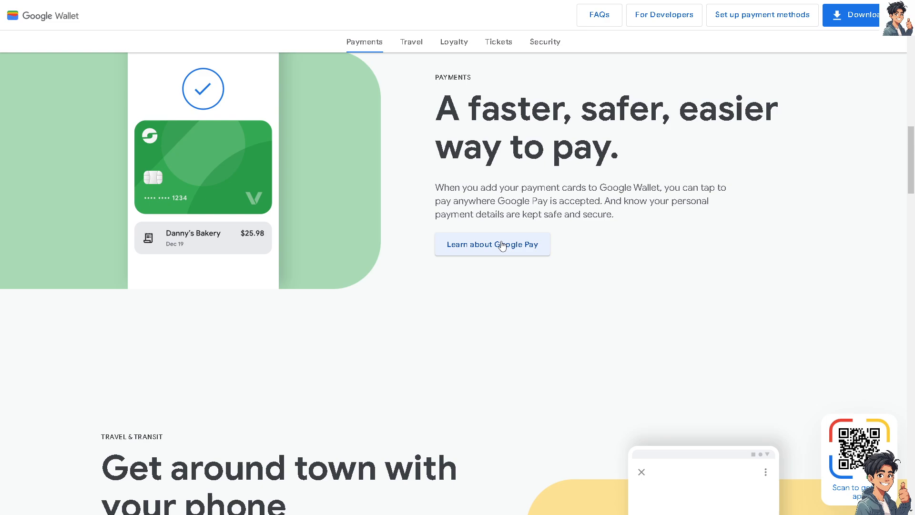
scroll(down, 3)
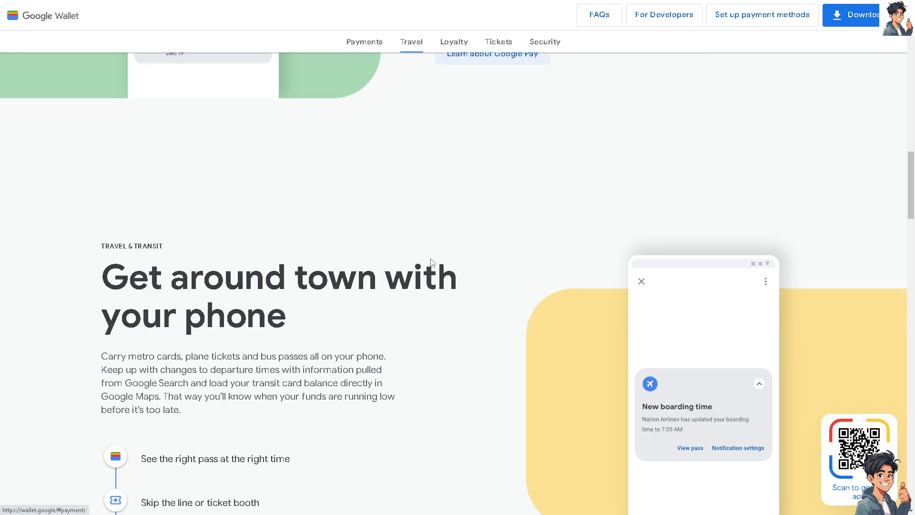
mouse_move(425, 309)
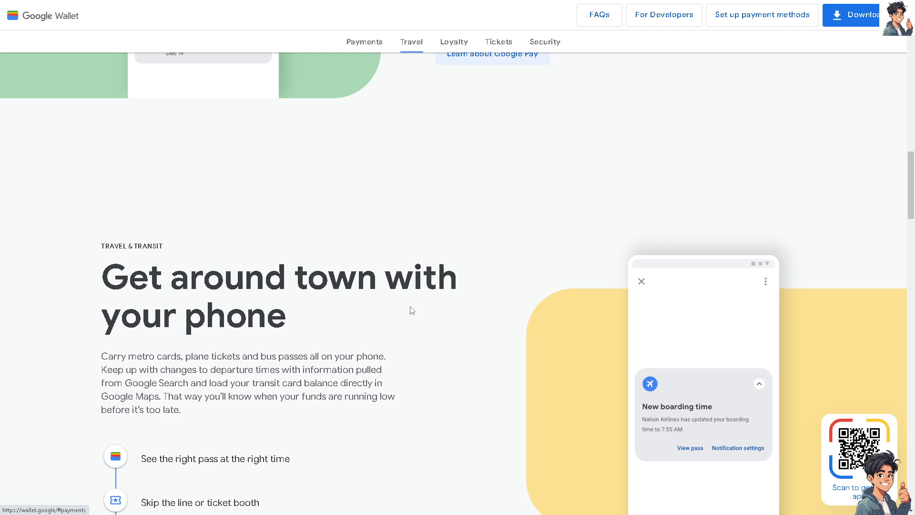
scroll(down, 3)
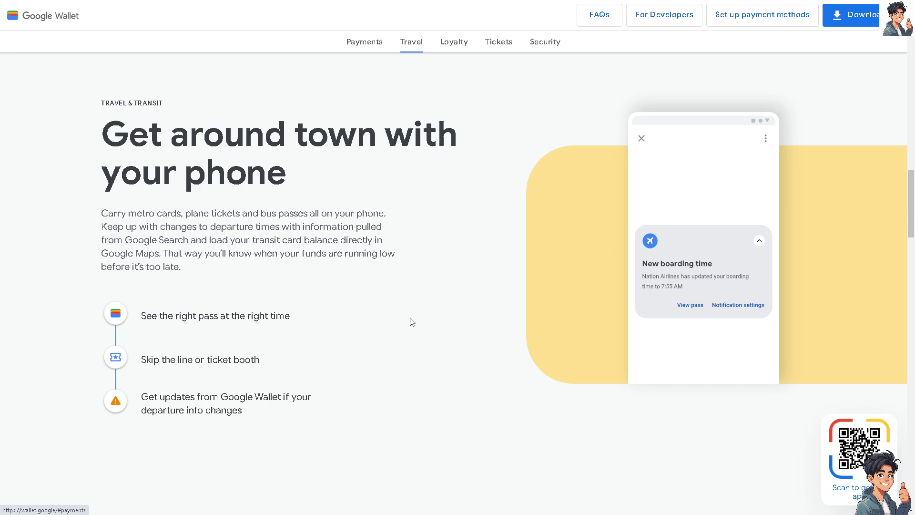
scroll(down, 3)
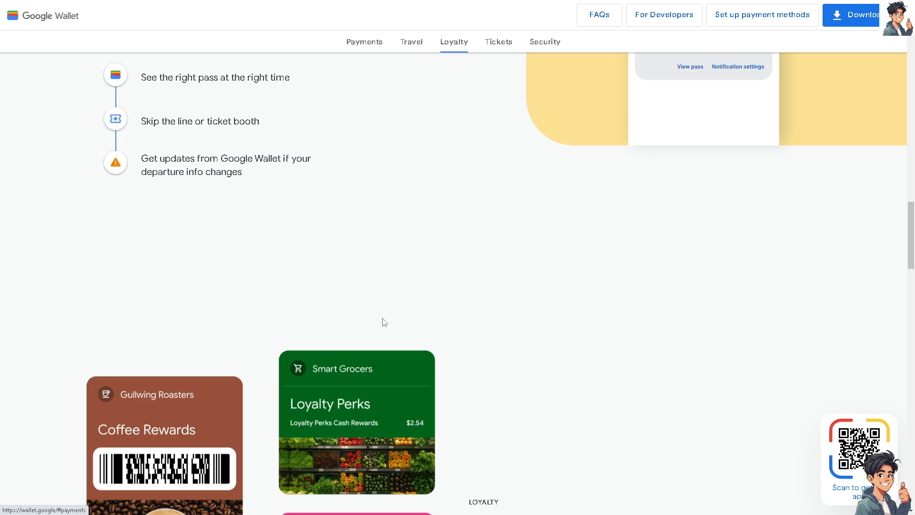
scroll(down, 3)
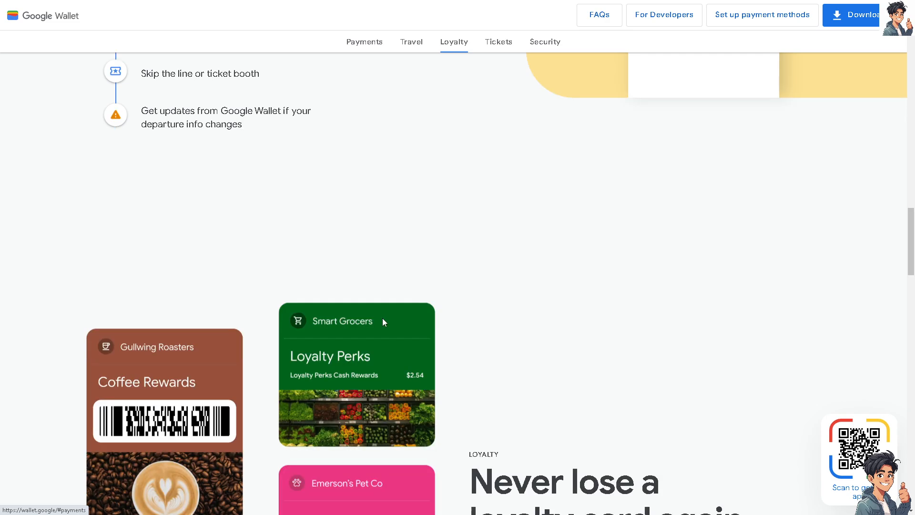
scroll(down, 3)
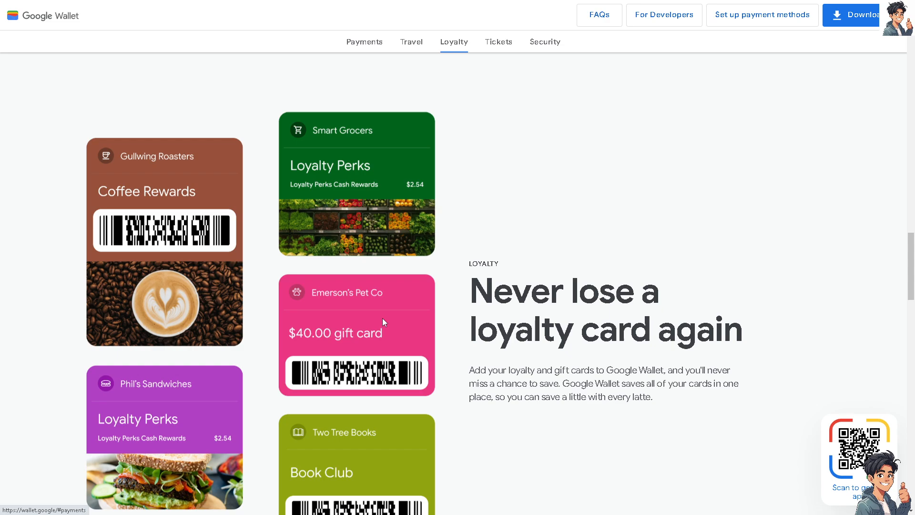
scroll(down, 3)
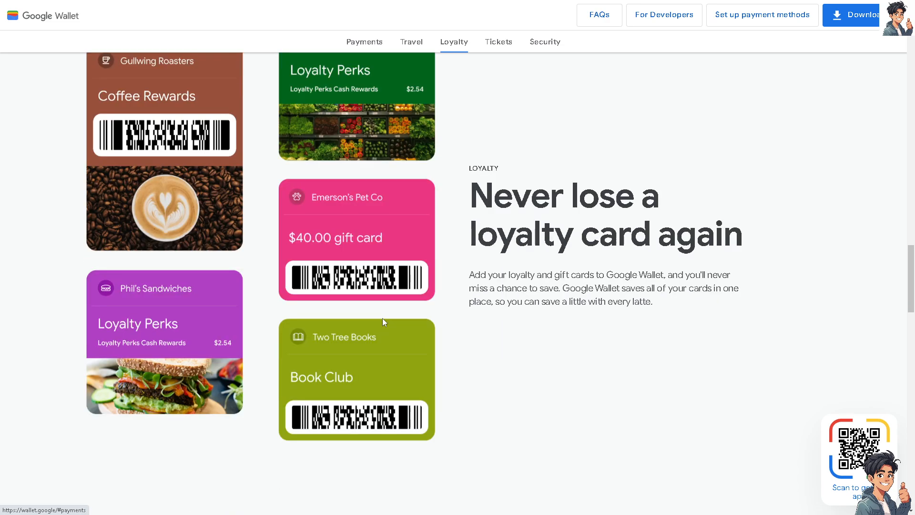
scroll(down, 3)
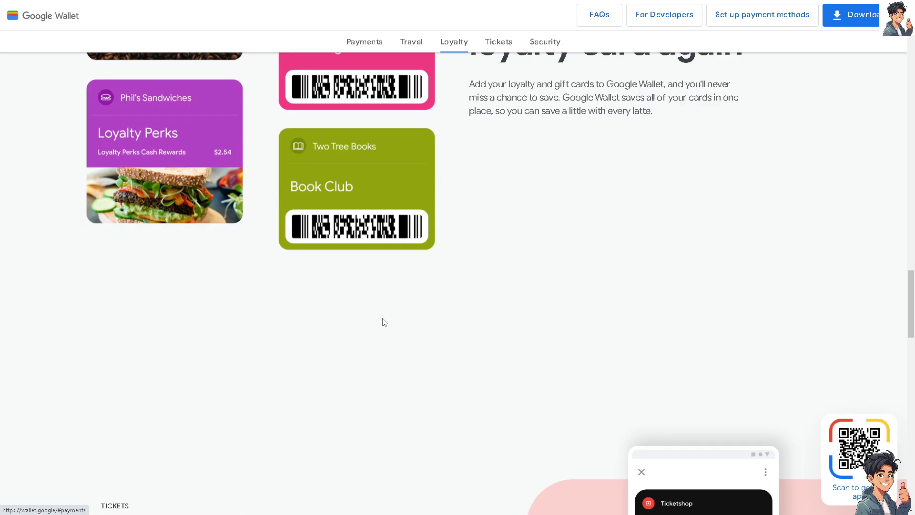
click(498, 41)
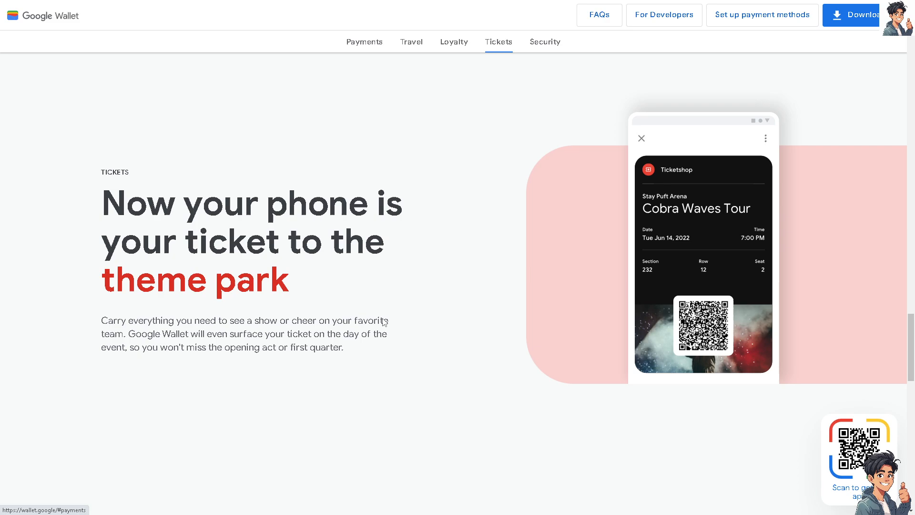
click(544, 41)
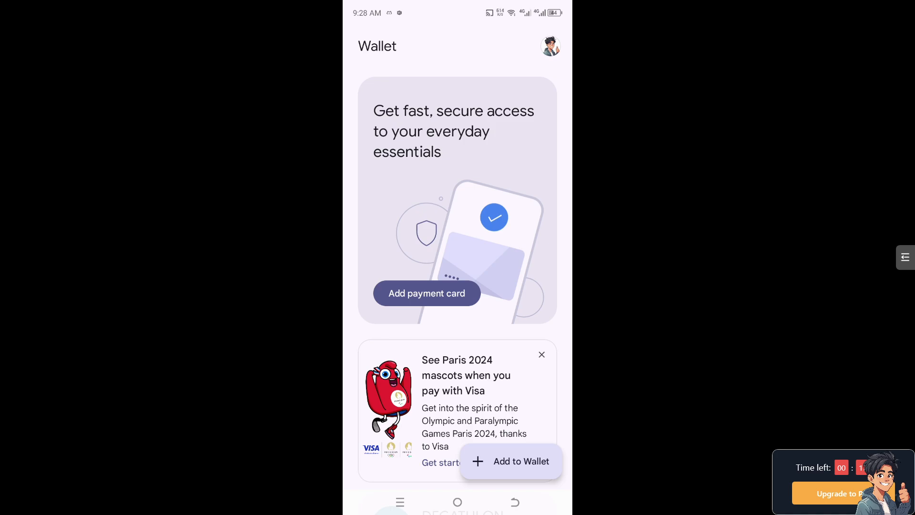
Add a new item to the wallet and choose Transit pass.
click(510, 461)
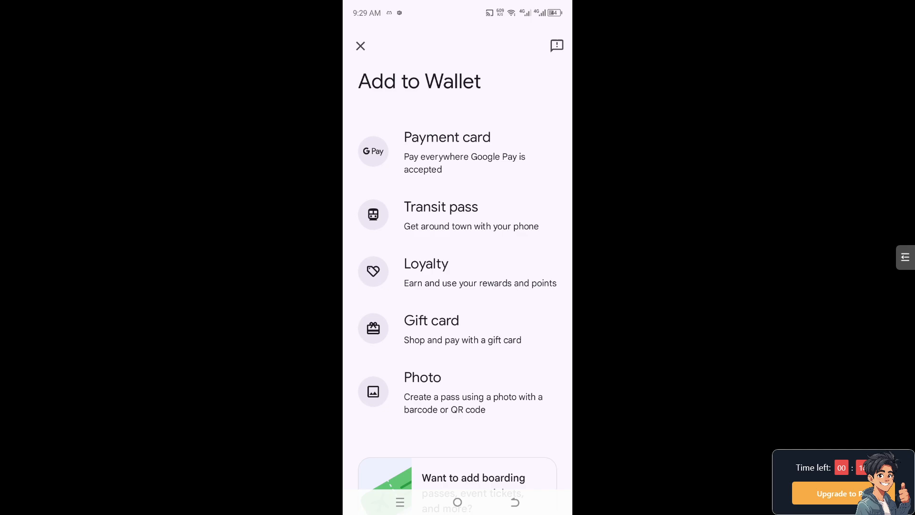
click(440, 214)
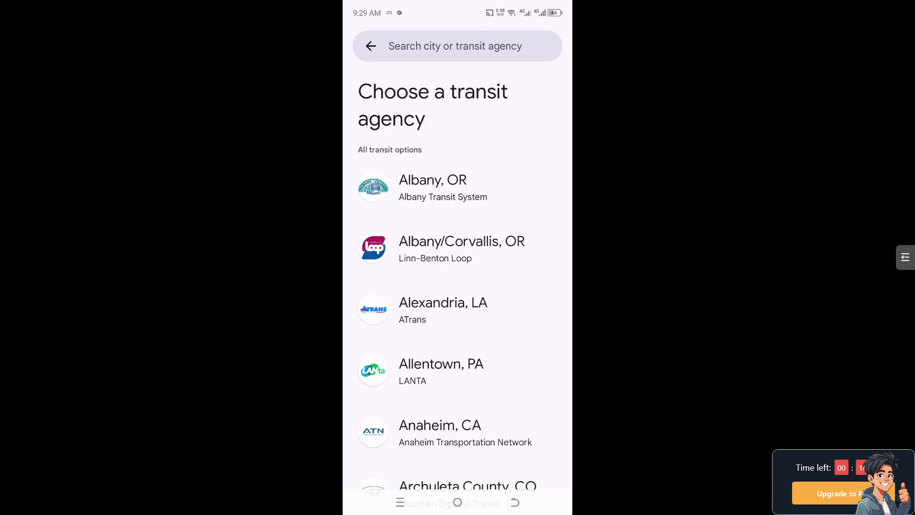
Scroll the transit agency list down to Big Bear, CA – Mountain Transit.
scroll(down, 3)
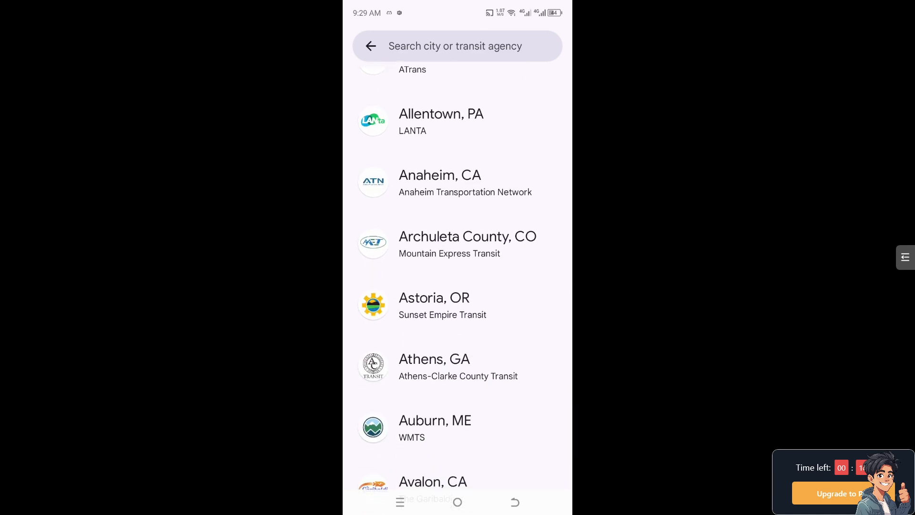
scroll(down, 3)
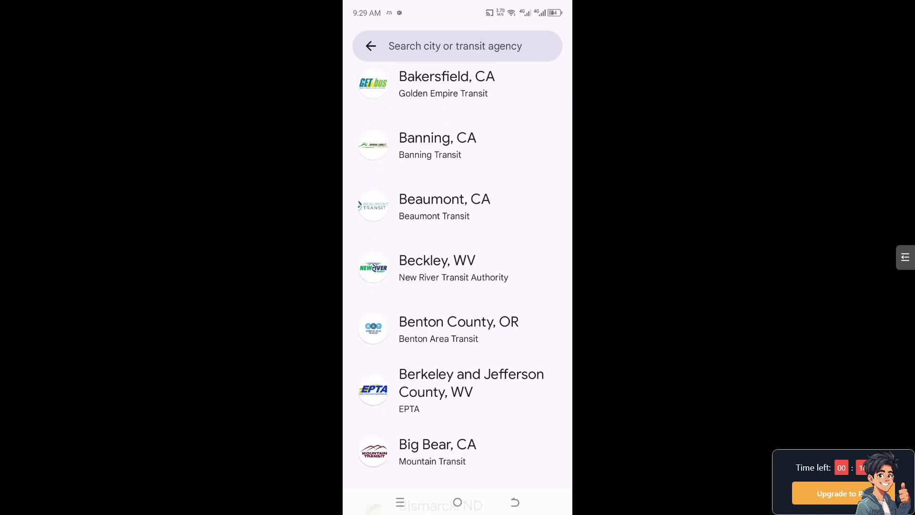
scroll(down, 3)
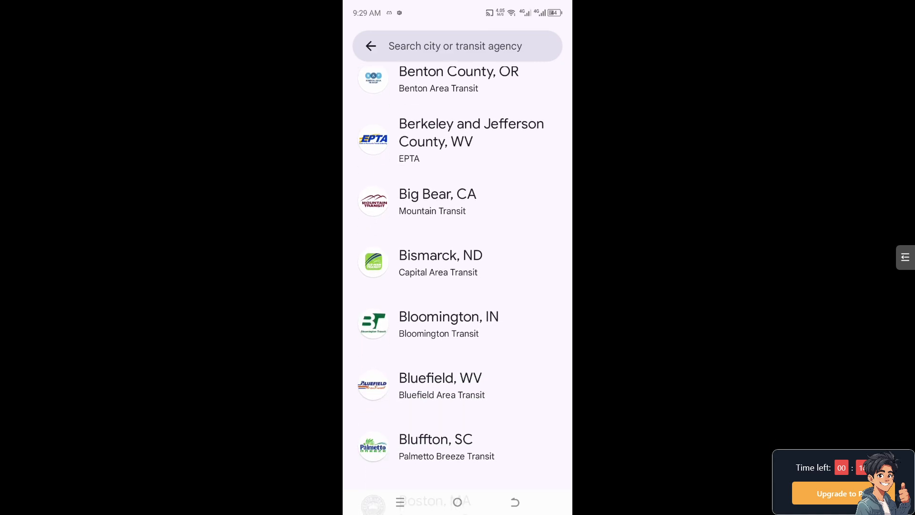
scroll(down, 3)
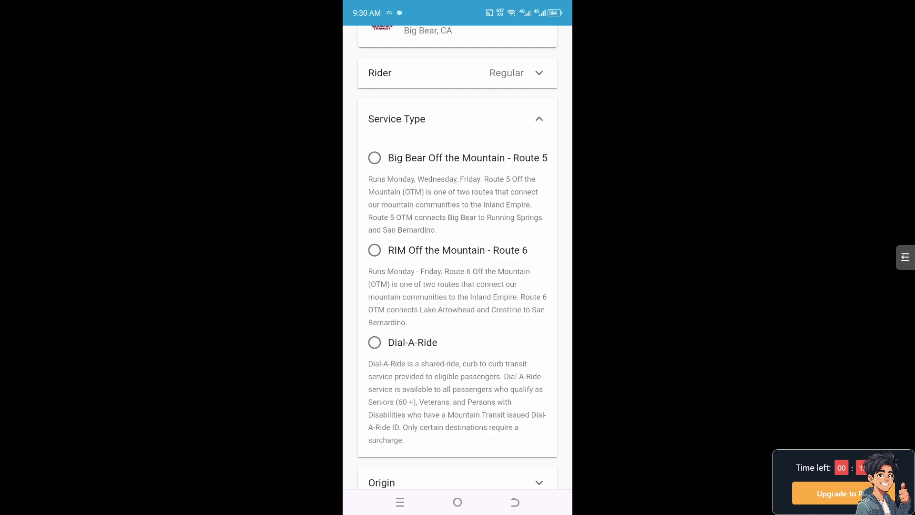
Set the Route 5 pass from San Bernardino to Big Bear and confirm for $10.00 checkout.
scroll(down, 3)
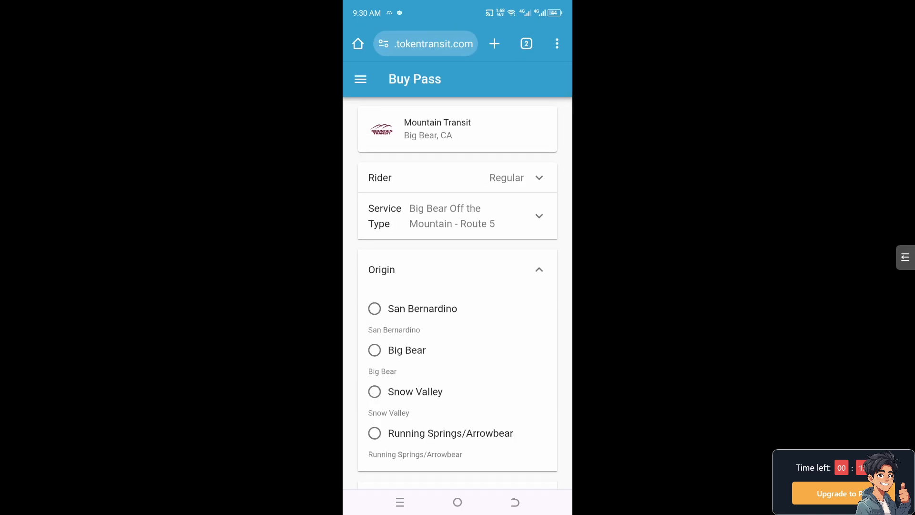
scroll(down, 3)
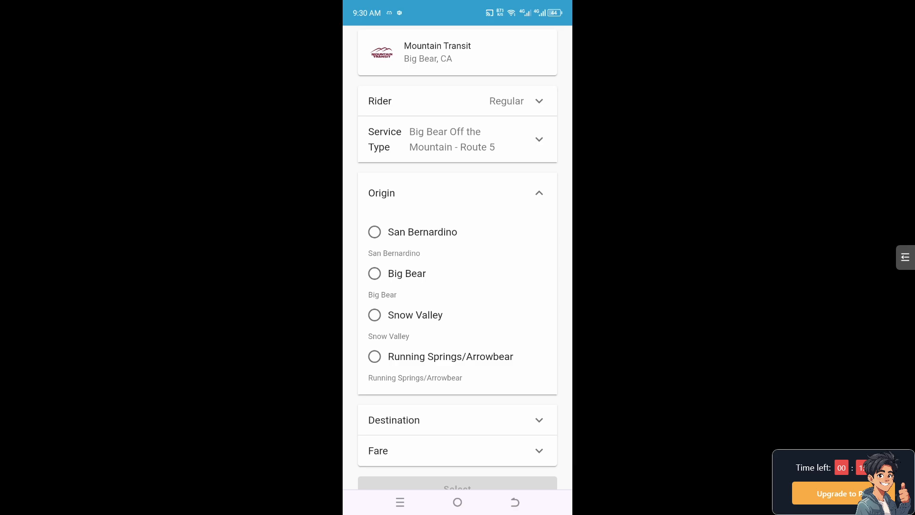
click(374, 231)
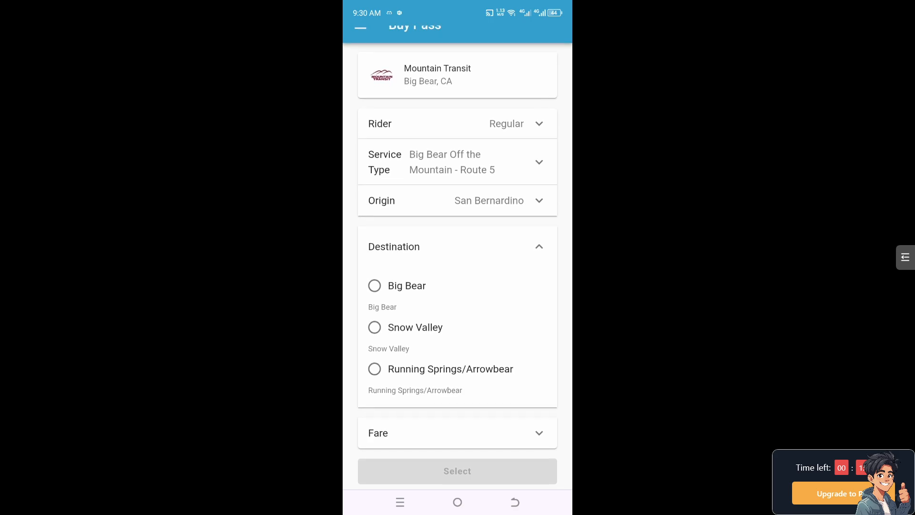
click(374, 286)
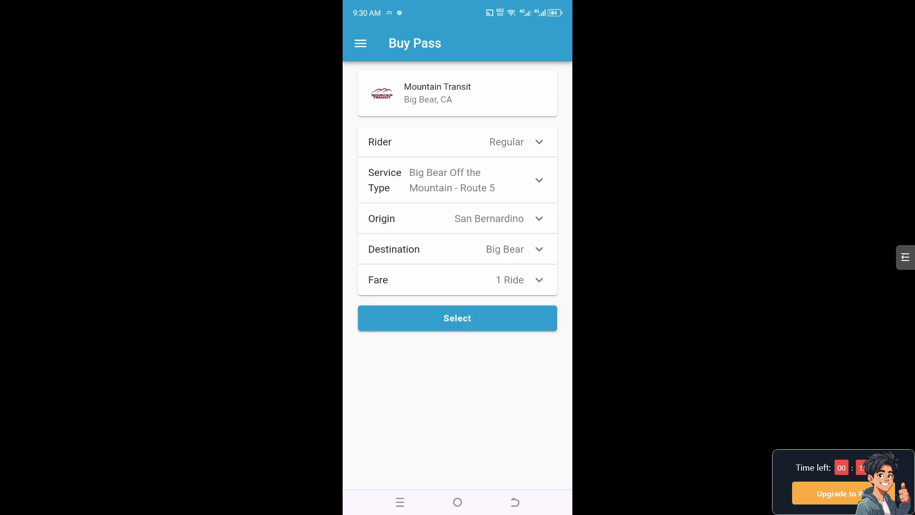
click(457, 317)
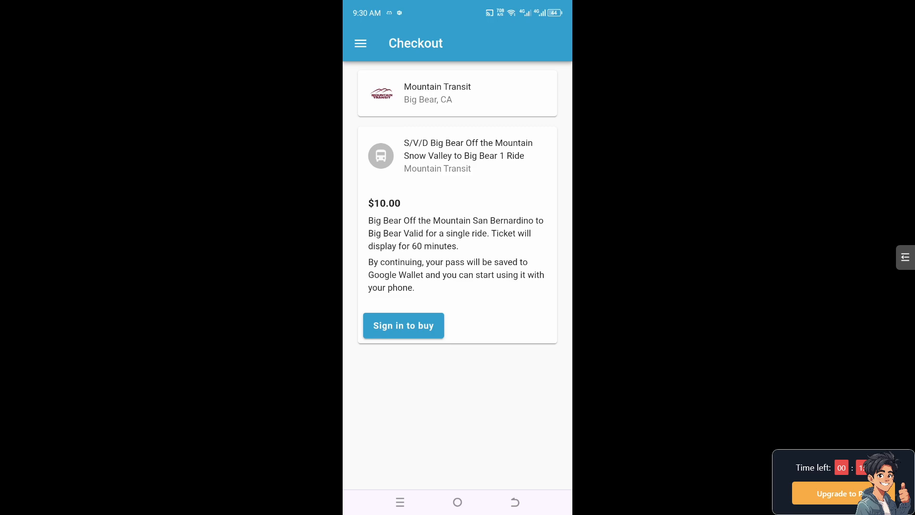